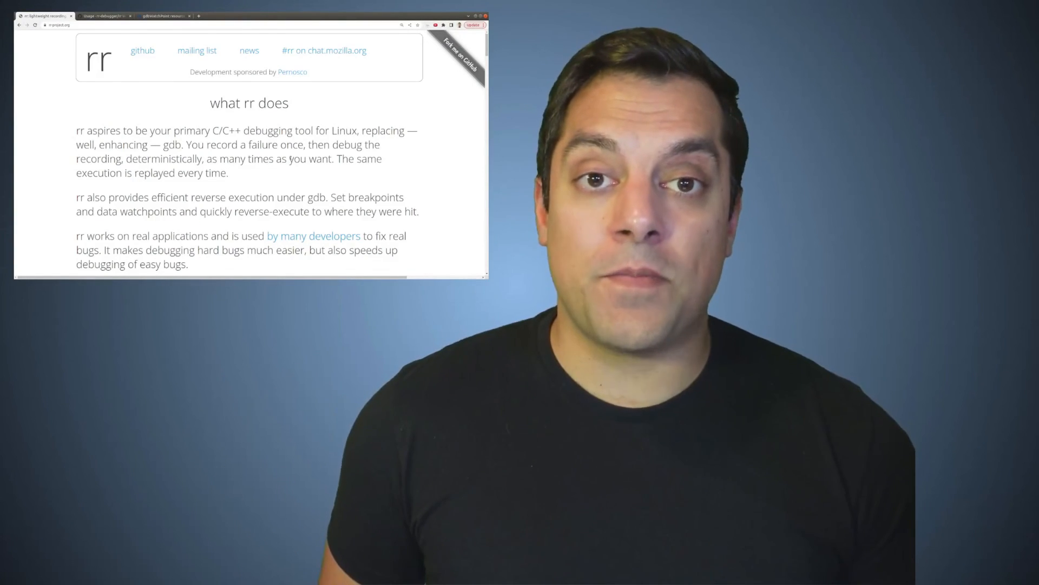
# Step: Switch to the rr-debugger GitHub wiki Usage page tab
pyautogui.click(103, 15)
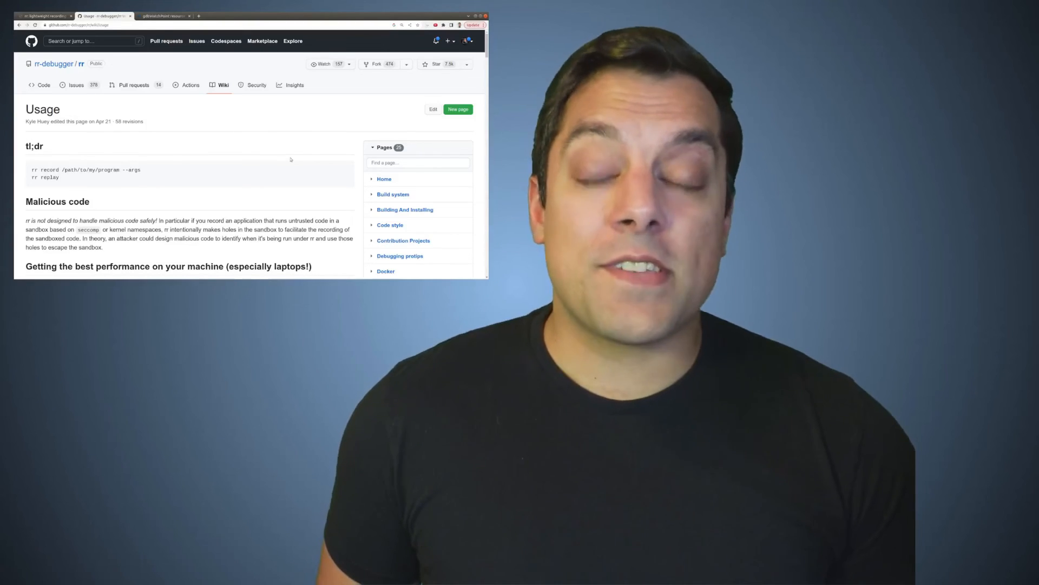
# Step: Open the Undo gdbWatchPoint tab and scroll through its GDB tutorials list
pyautogui.click(162, 15)
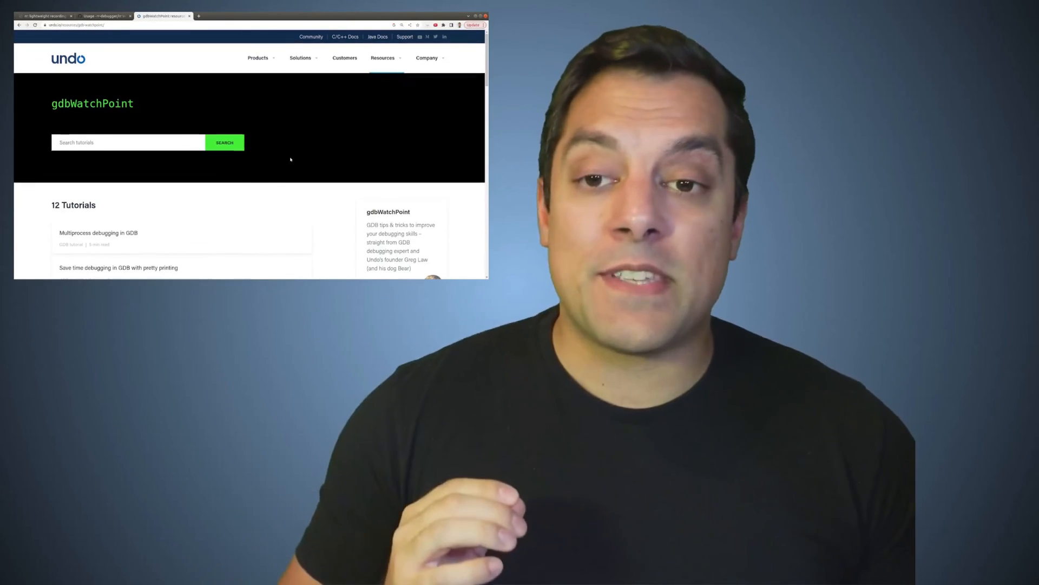
pyautogui.scroll(-3)
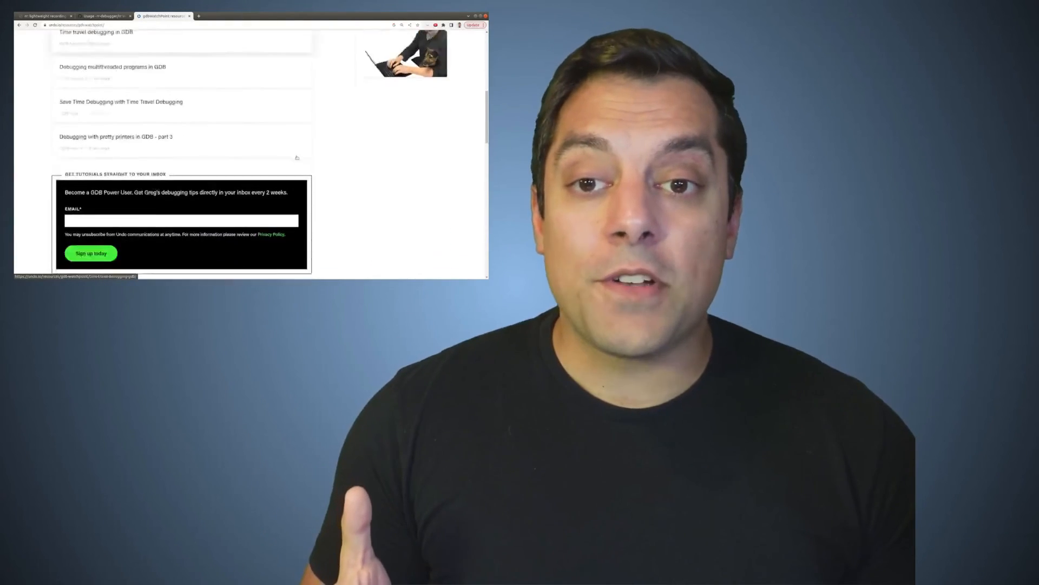
pyautogui.scroll(-3)
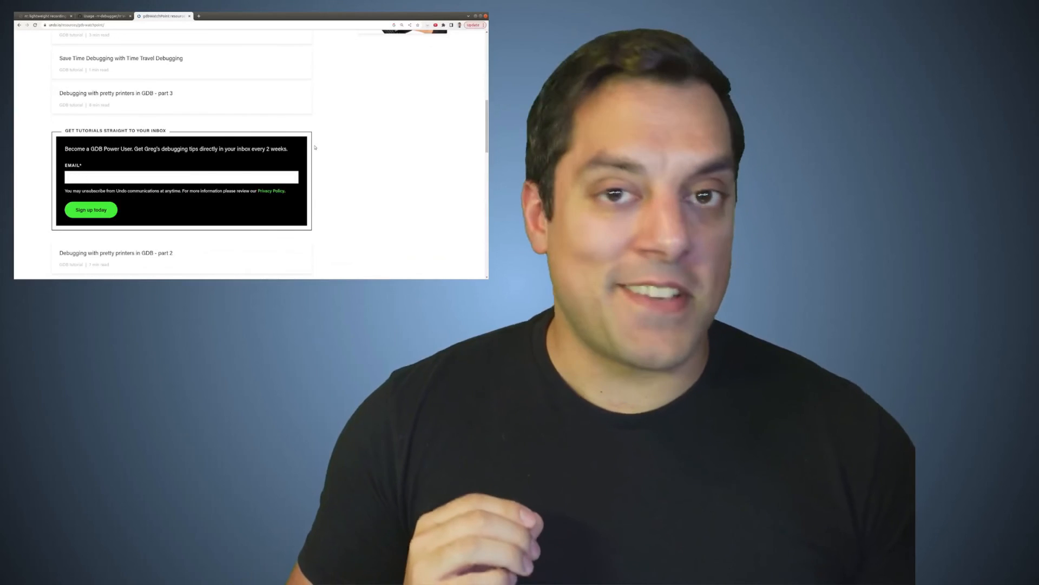